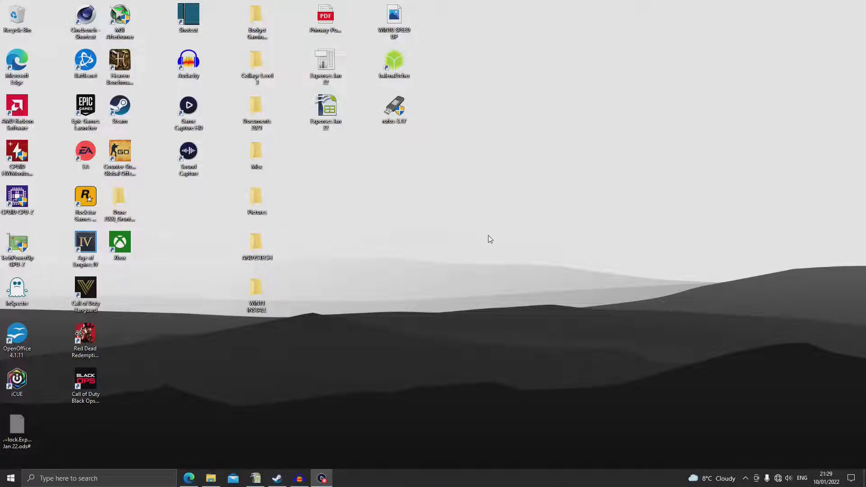
{"action": "mouse_move", "coordinate": [207, 186]}
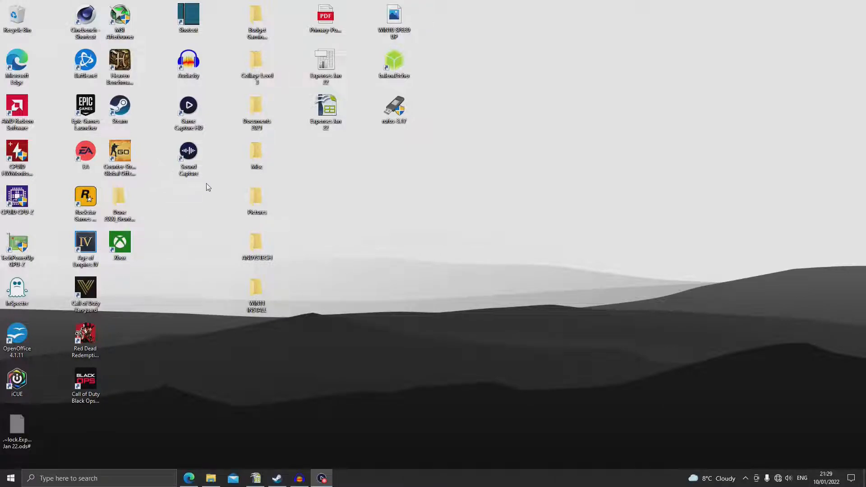
{"action": "mouse_move", "coordinate": [94, 169]}
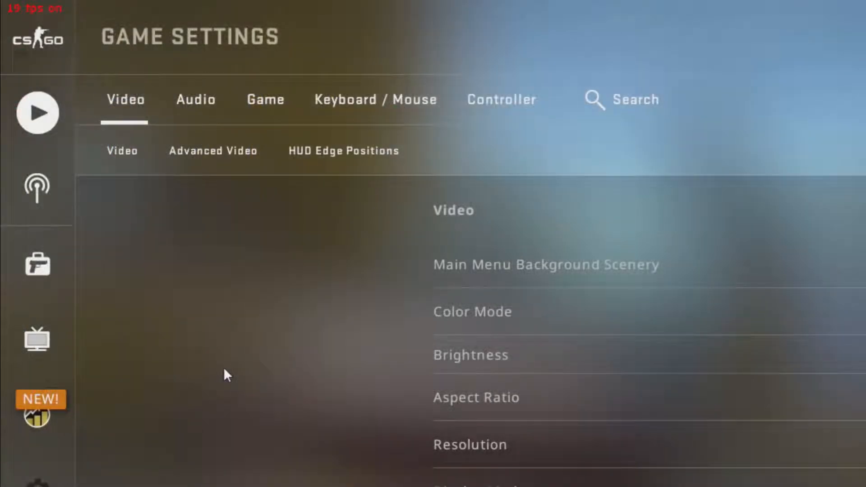
{"action": "mouse_move", "coordinate": [220, 353]}
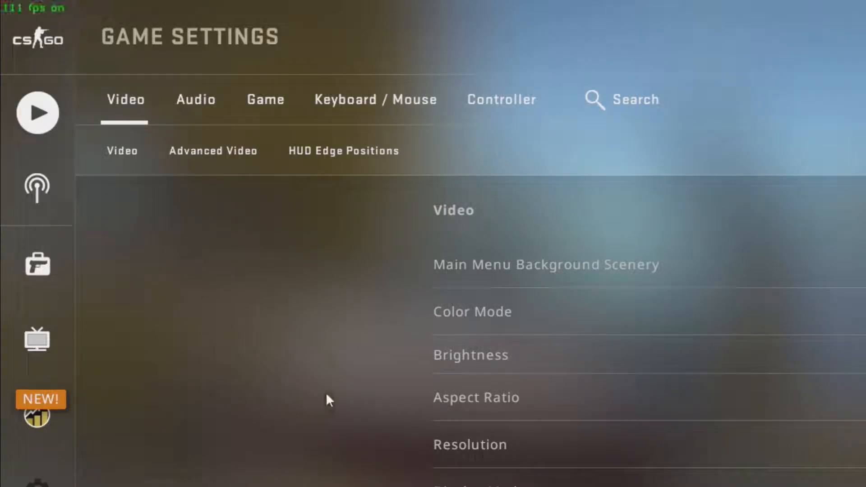
{"action": "mouse_move", "coordinate": [188, 283]}
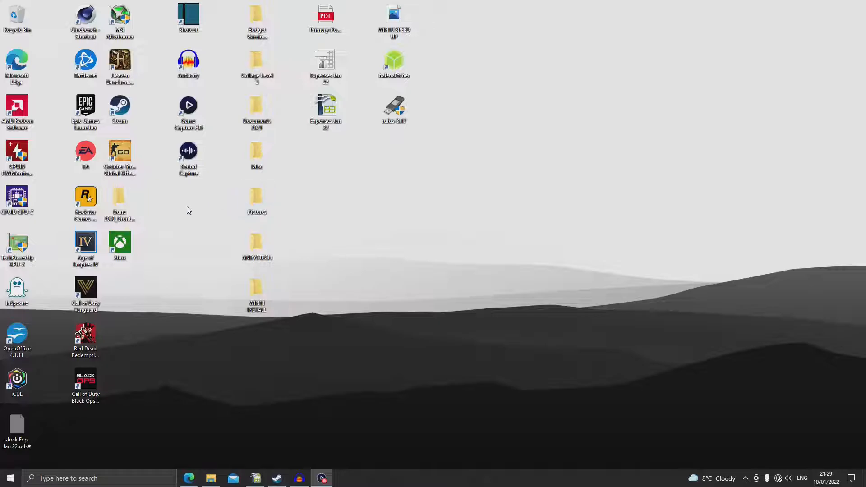
{"action": "mouse_move", "coordinate": [200, 217]}
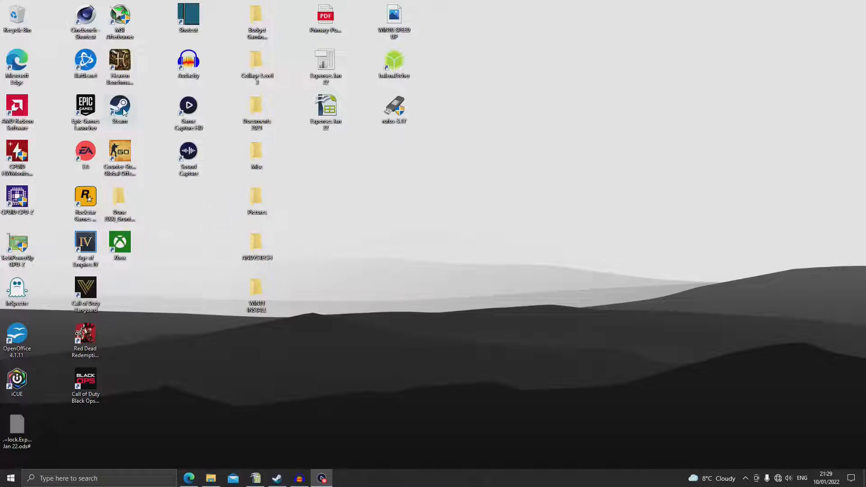
Launch Steam and open Counter-Strike: Global Offensive's Properties from the Library.
{"action": "double_click", "coordinate": [119, 108]}
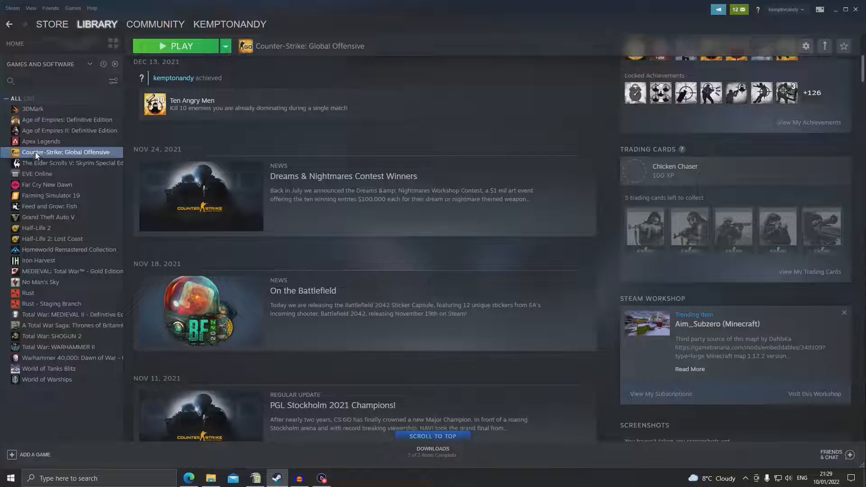
{"action": "right_click", "coordinate": [66, 151]}
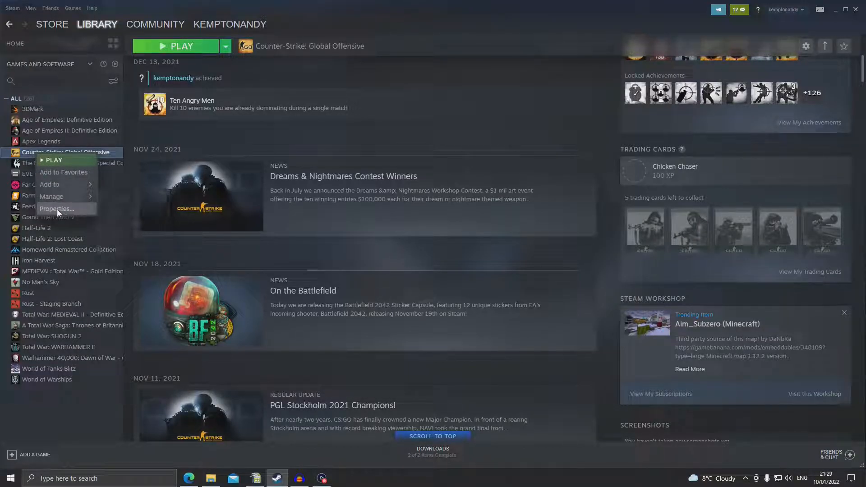
{"action": "left_click", "coordinate": [57, 208]}
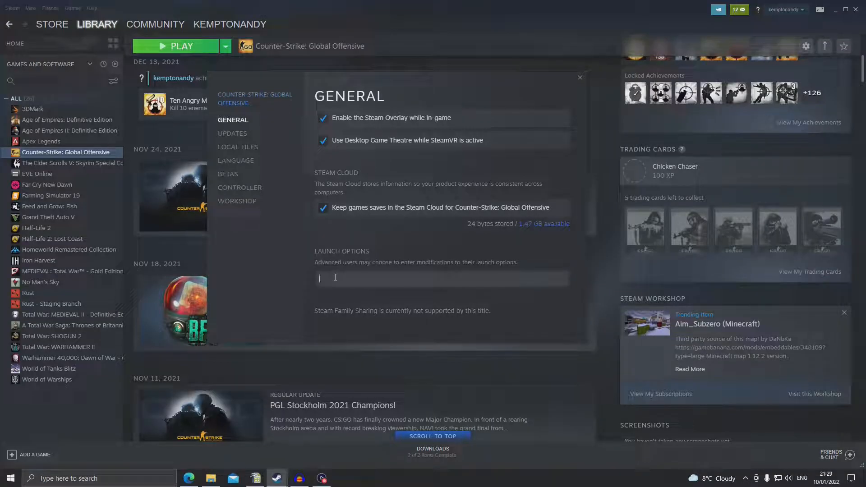
Enter -allow_third_party_software as Counter-Strike: Global Offensive's launch option.
{"action": "type", "text": "-allow_"}
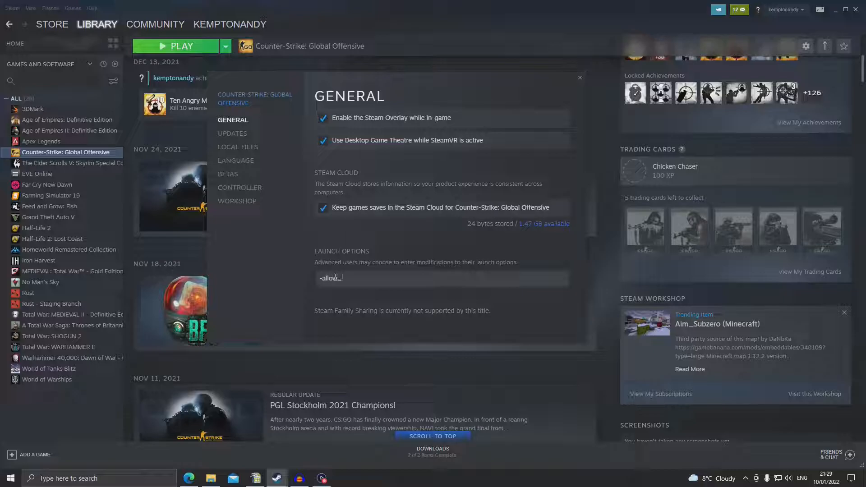
{"action": "type", "text": "third_pa"}
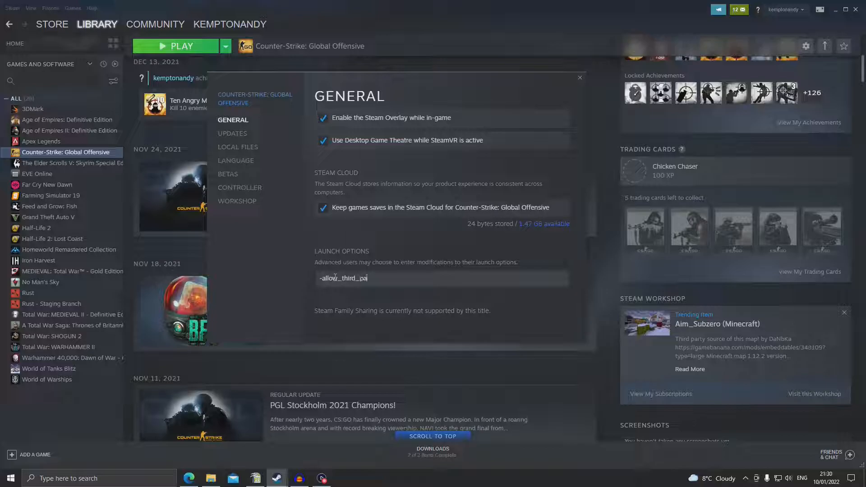
{"action": "type", "text": "rty"}
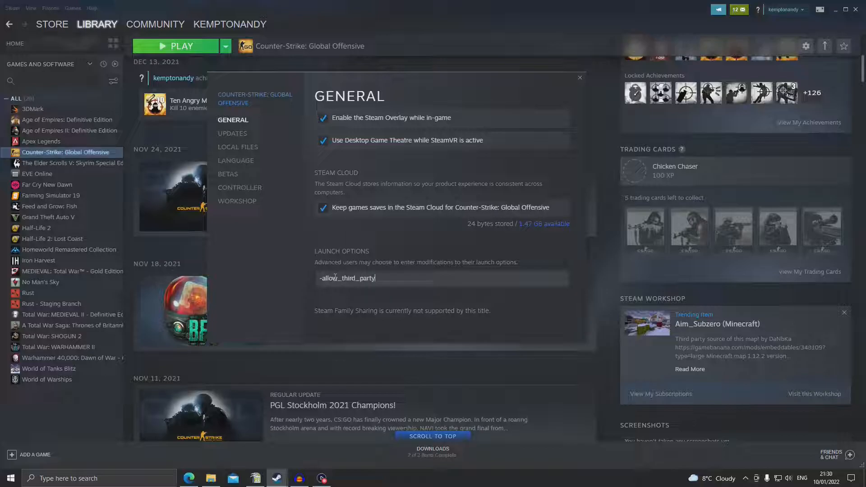
{"action": "type", "text": "_softw"}
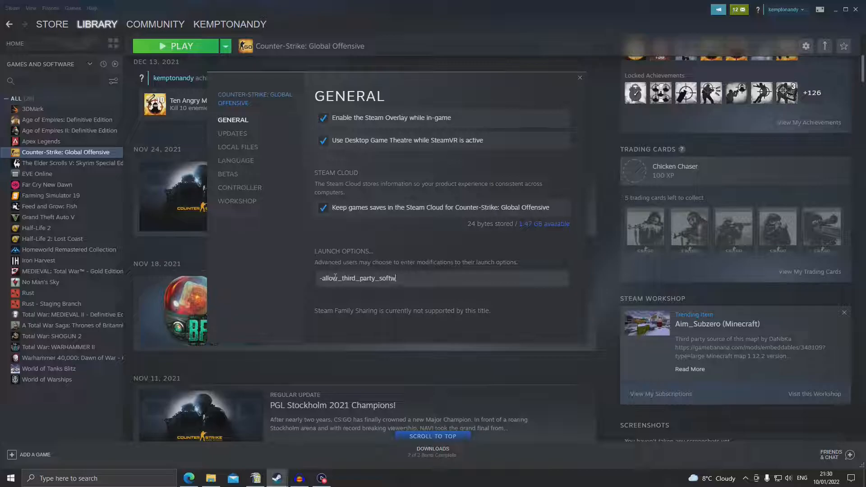
{"action": "type", "text": "are"}
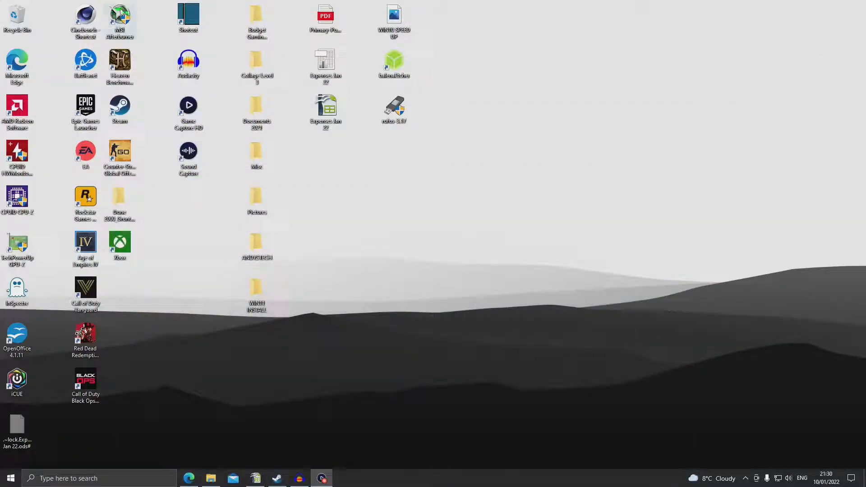
Launch MSI Afterburner with admin approval and start adding a RivaTuner application profile.
{"action": "double_click", "coordinate": [119, 17]}
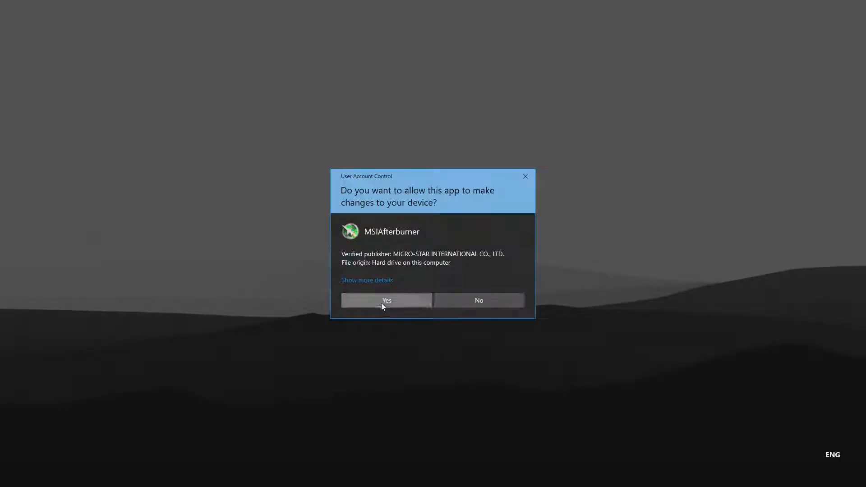
{"action": "left_click", "coordinate": [386, 300]}
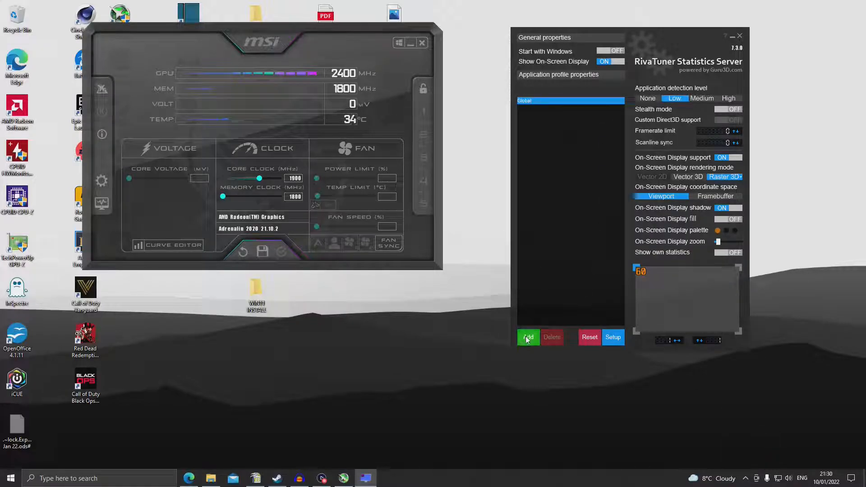
{"action": "left_click", "coordinate": [526, 337]}
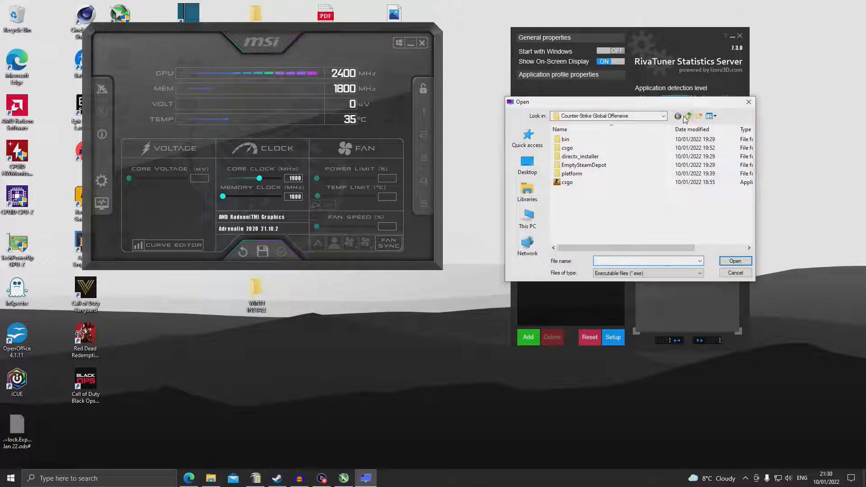
Browse to Steam's common Counter-Strike Global Offensive folder and pick csgo.exe as the profile.
{"action": "left_click", "coordinate": [688, 116]}
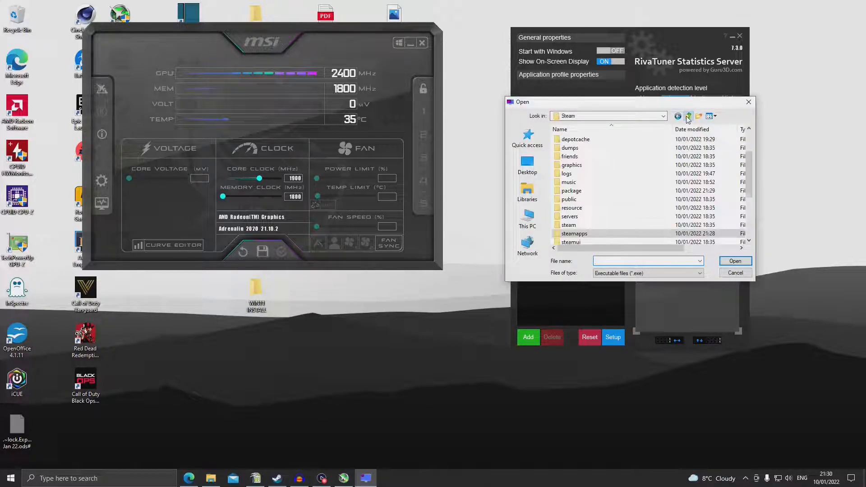
{"action": "left_click", "coordinate": [687, 116]}
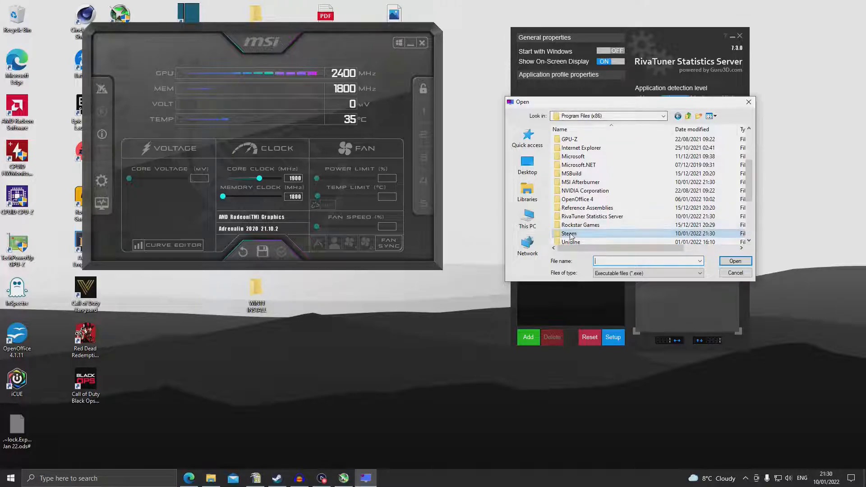
{"action": "double_click", "coordinate": [568, 234]}
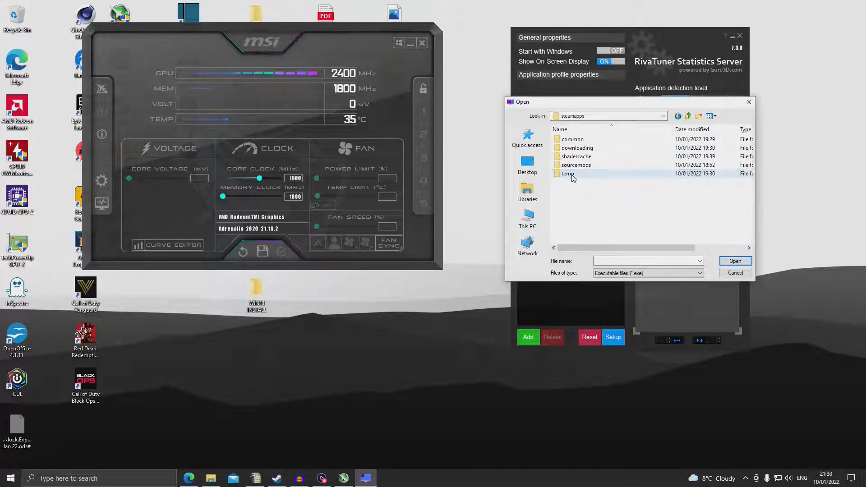
{"action": "double_click", "coordinate": [572, 138]}
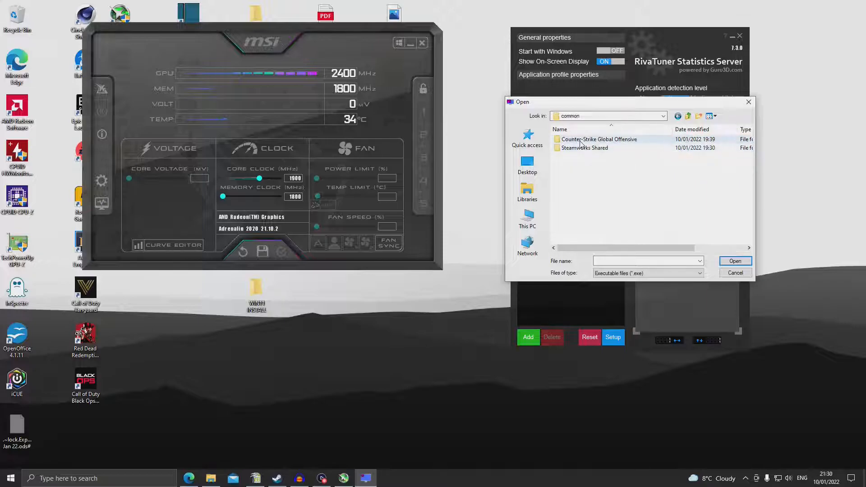
{"action": "double_click", "coordinate": [599, 139]}
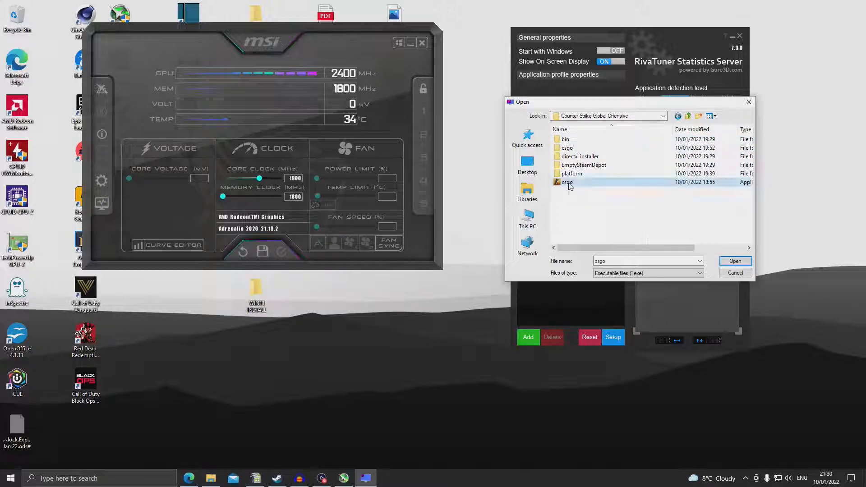
{"action": "left_click", "coordinate": [735, 260]}
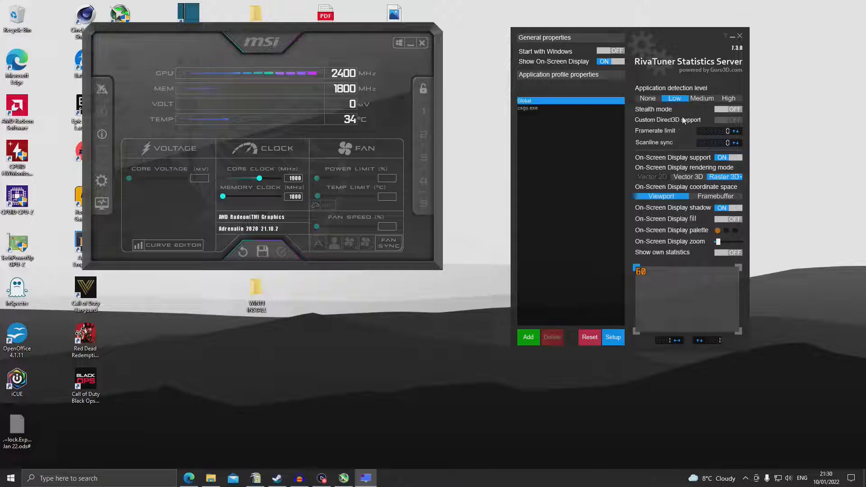
Check the csgo.exe profile settings, then hide RivaTuner and MSI Afterburner.
{"action": "left_click", "coordinate": [531, 108]}
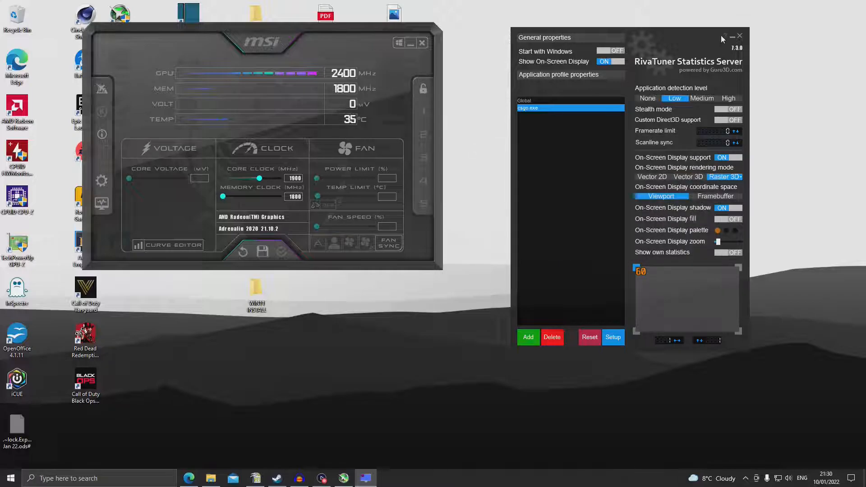
{"action": "left_click", "coordinate": [739, 35]}
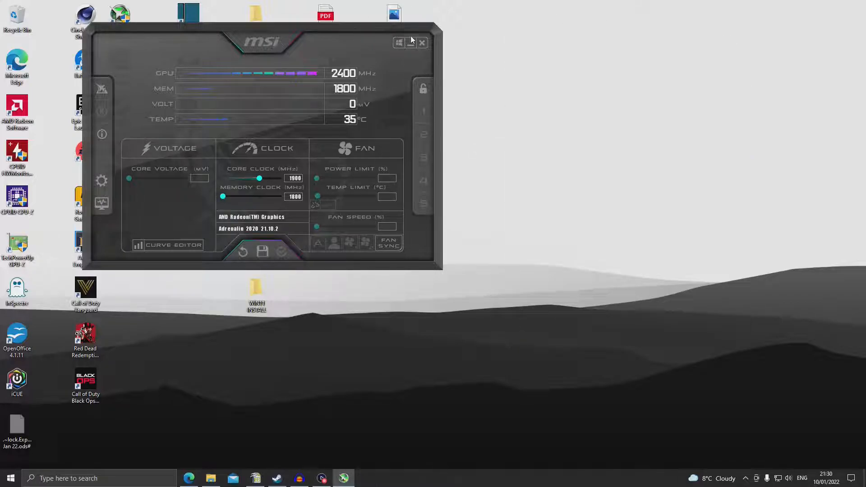
{"action": "left_click", "coordinate": [423, 42]}
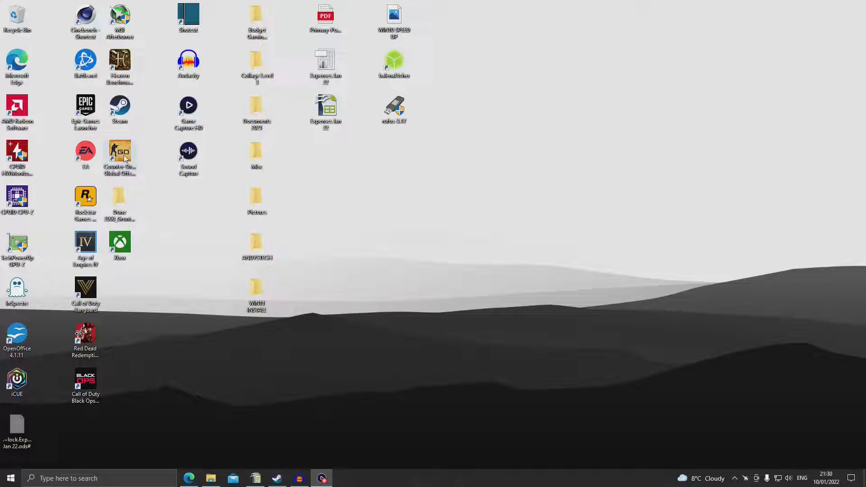